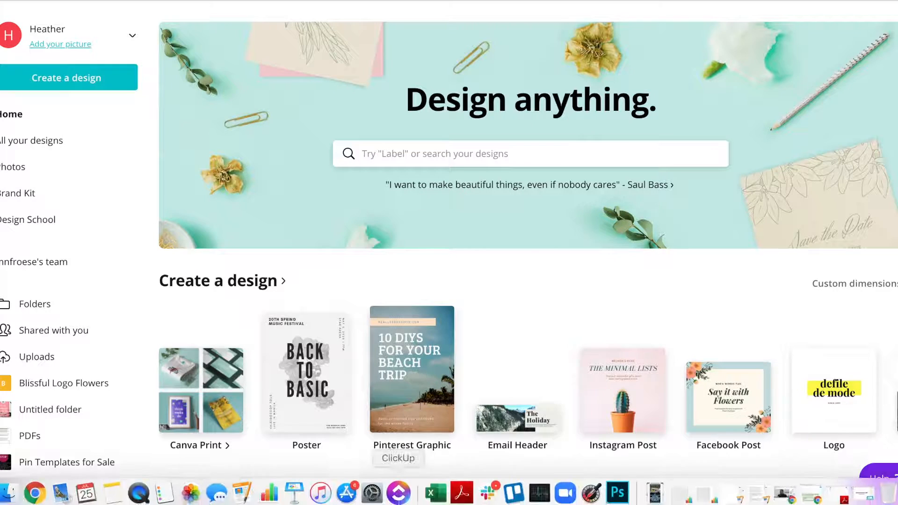
pyautogui.moveTo(293, 487)
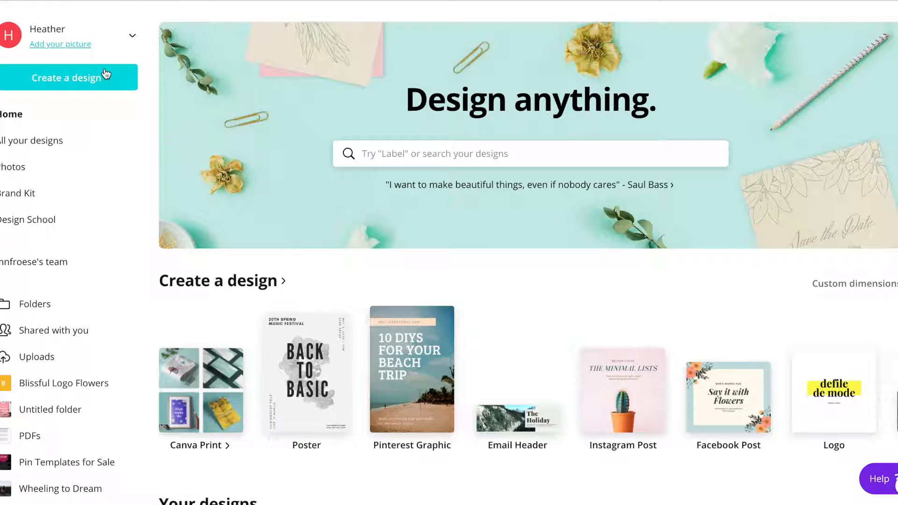
# - Start a new custom-size Canva design, entering 1080 px width and then the height
pyautogui.click(66, 77)
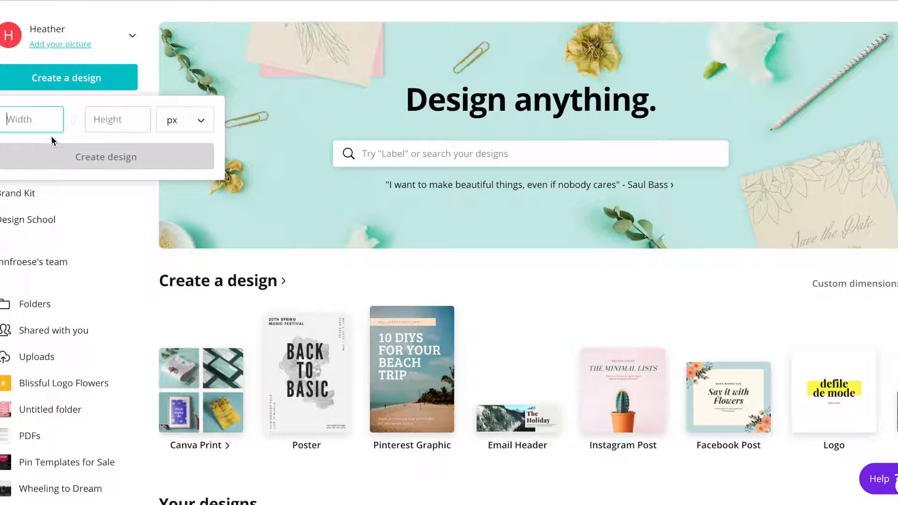
pyautogui.write('1080')
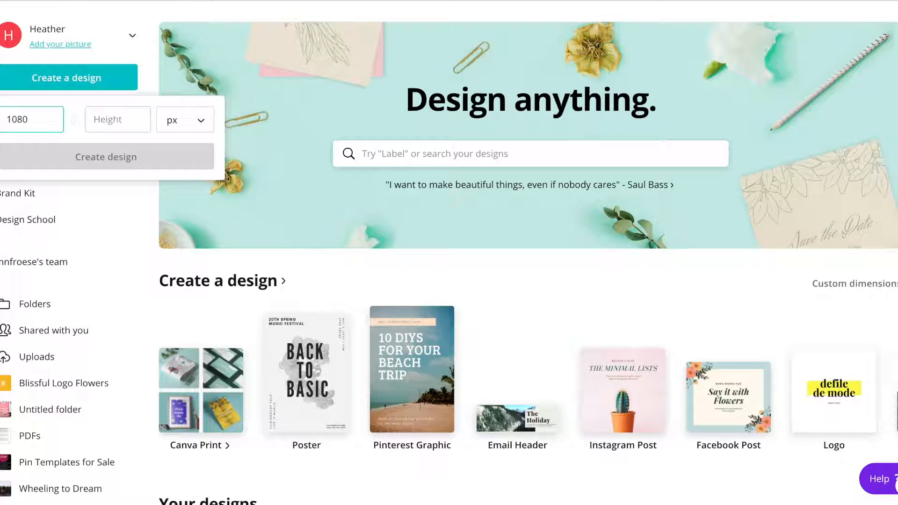
pyautogui.click(104, 157)
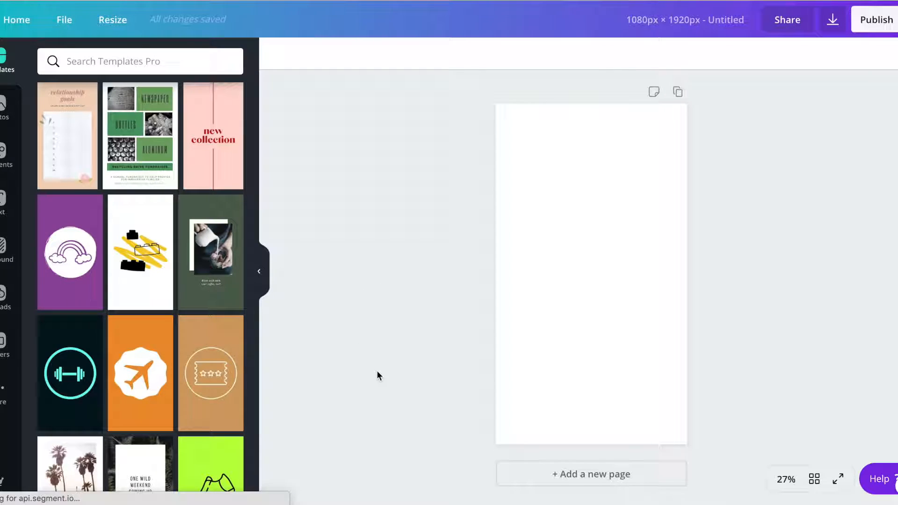
pyautogui.scroll(-3)
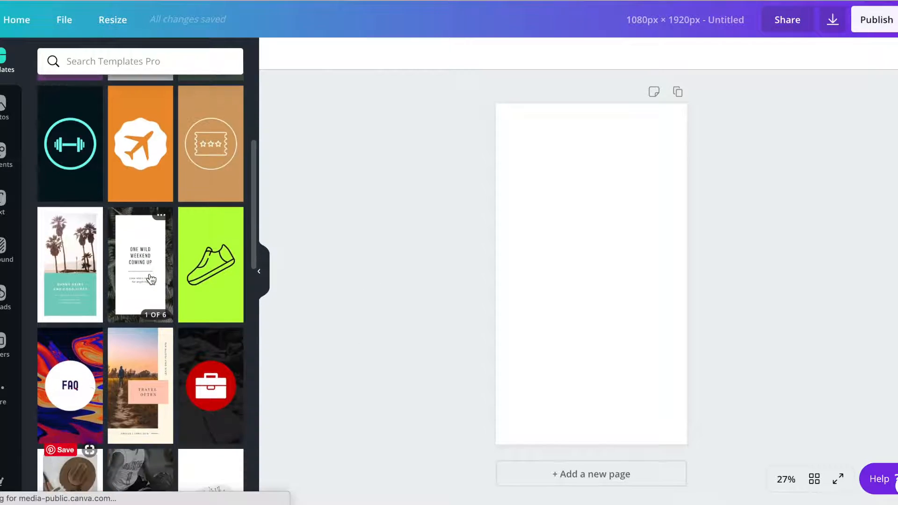
pyautogui.scroll(-3)
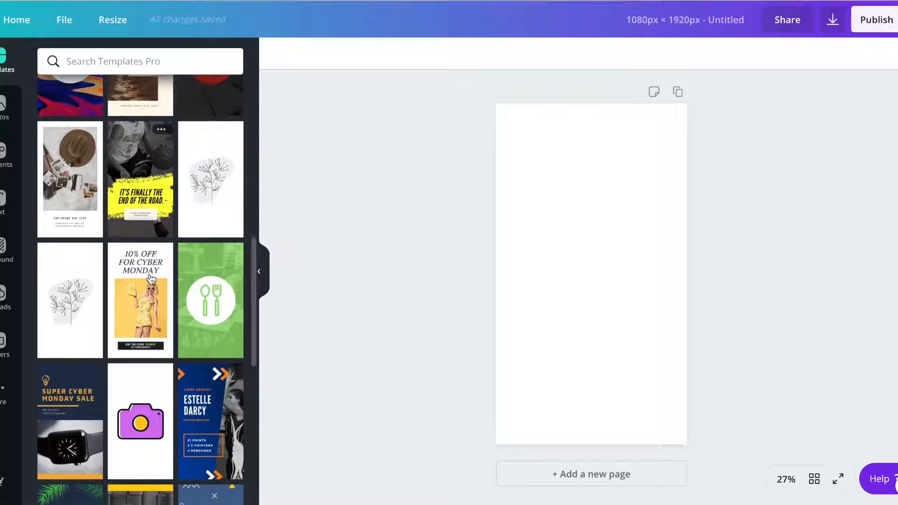
pyautogui.scroll(-3)
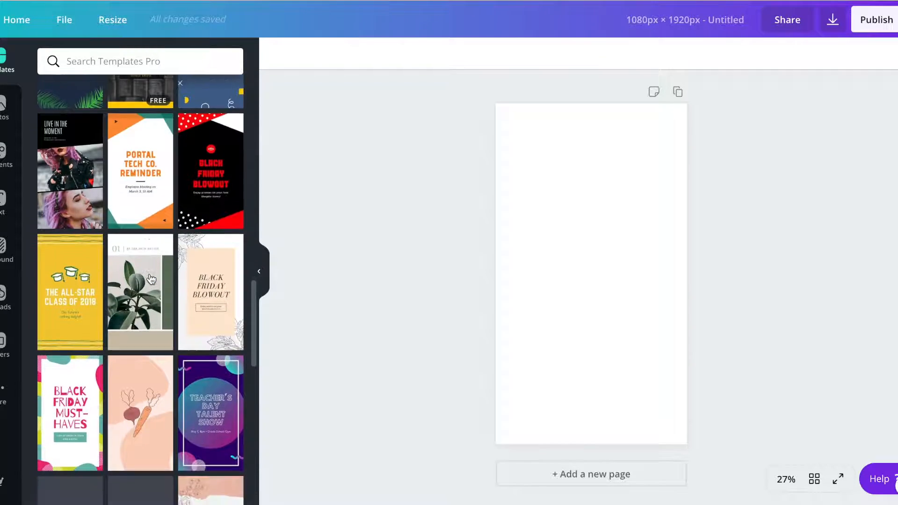
pyautogui.scroll(-3)
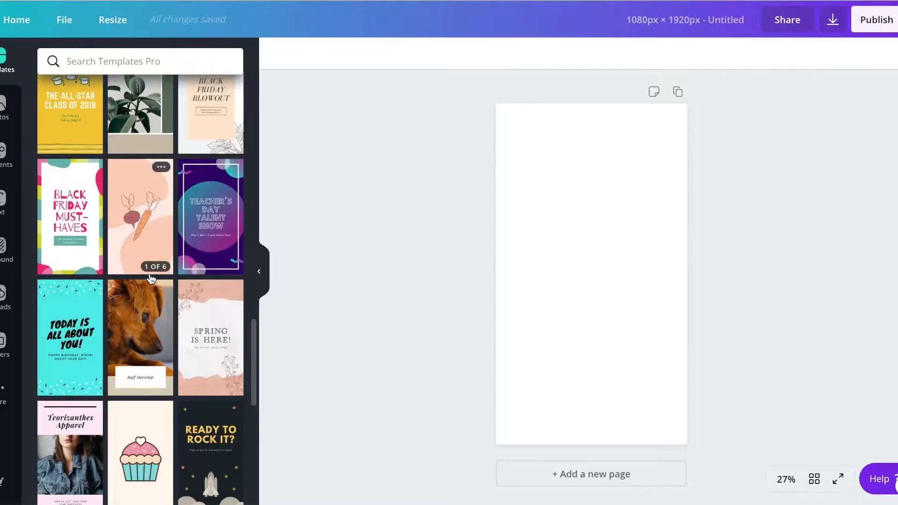
pyautogui.scroll(-3)
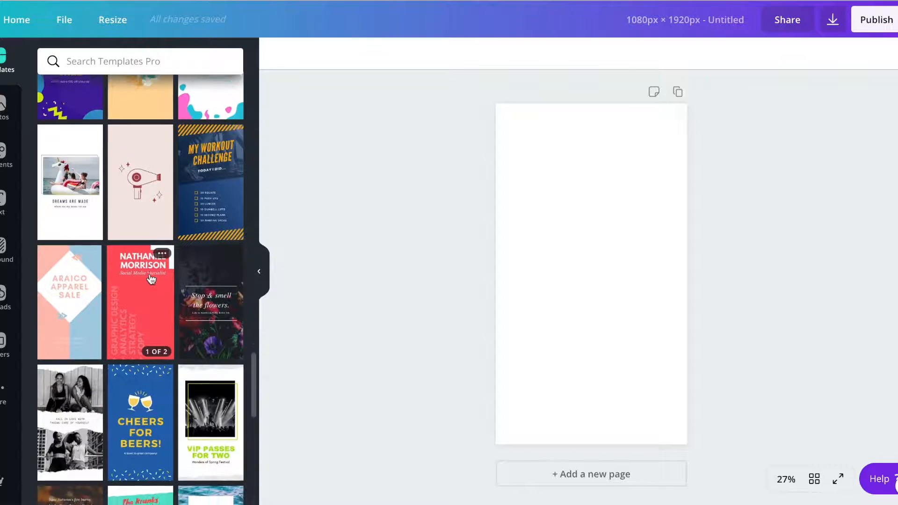
pyautogui.scroll(-3)
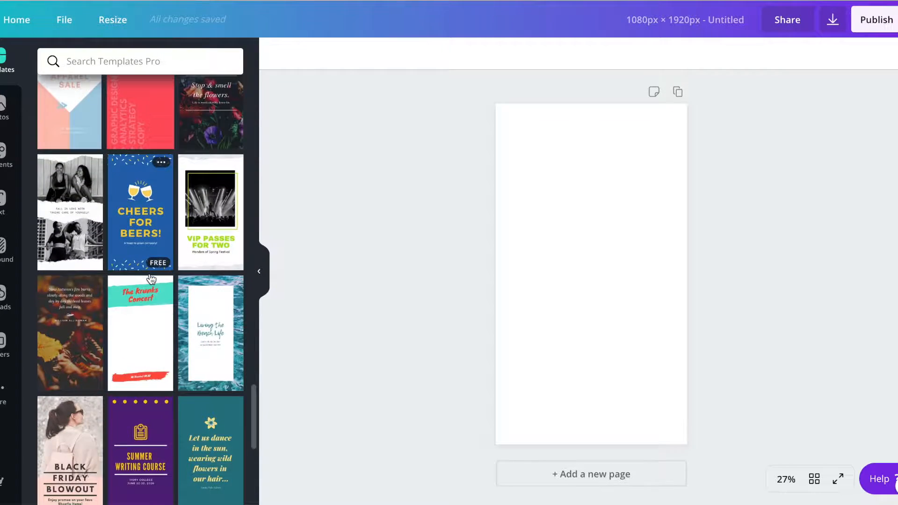
pyautogui.scroll(-3)
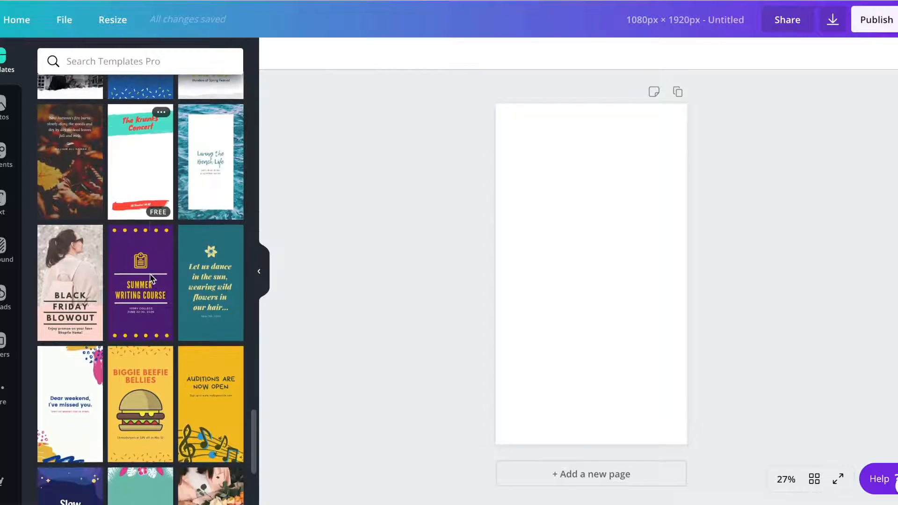
# - Apply the Krunks Concert template and select its title, viewing fonts without changing them
pyautogui.click(140, 160)
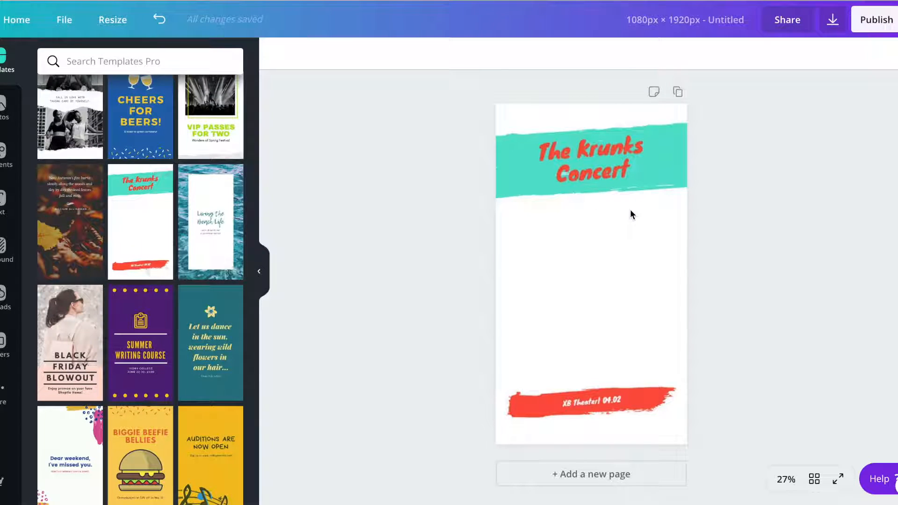
pyautogui.click(590, 159)
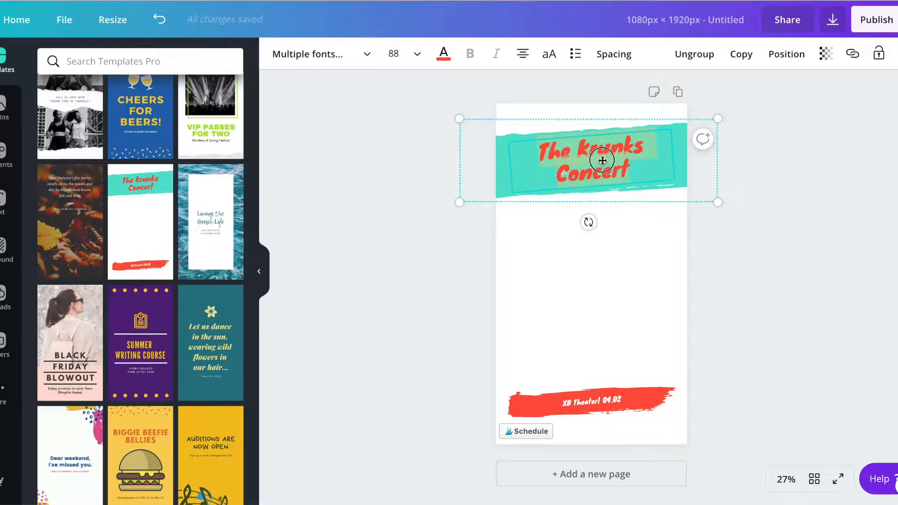
pyautogui.click(307, 53)
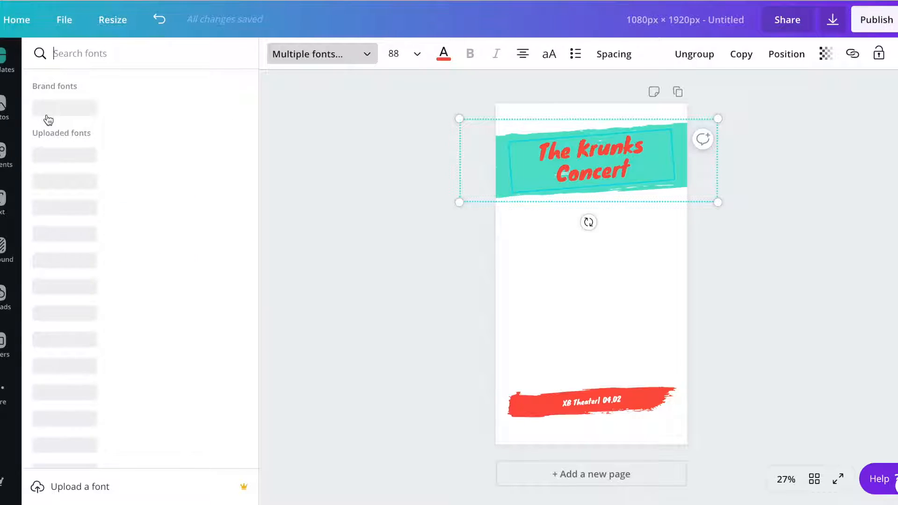
pyautogui.moveTo(105, 221)
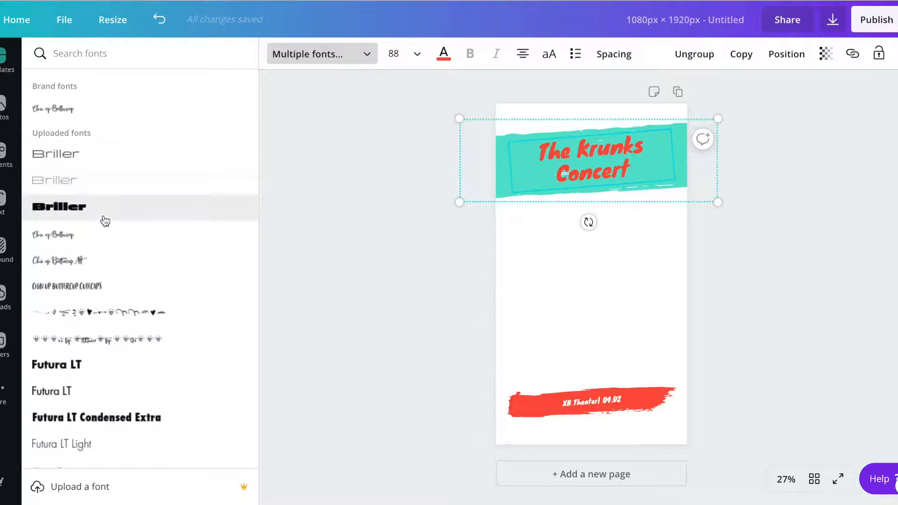
pyautogui.click(8, 64)
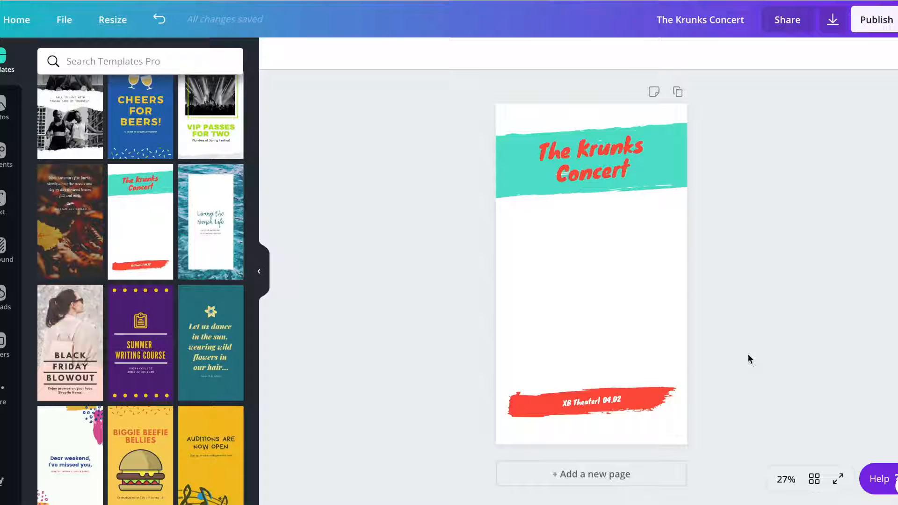
pyautogui.click(589, 157)
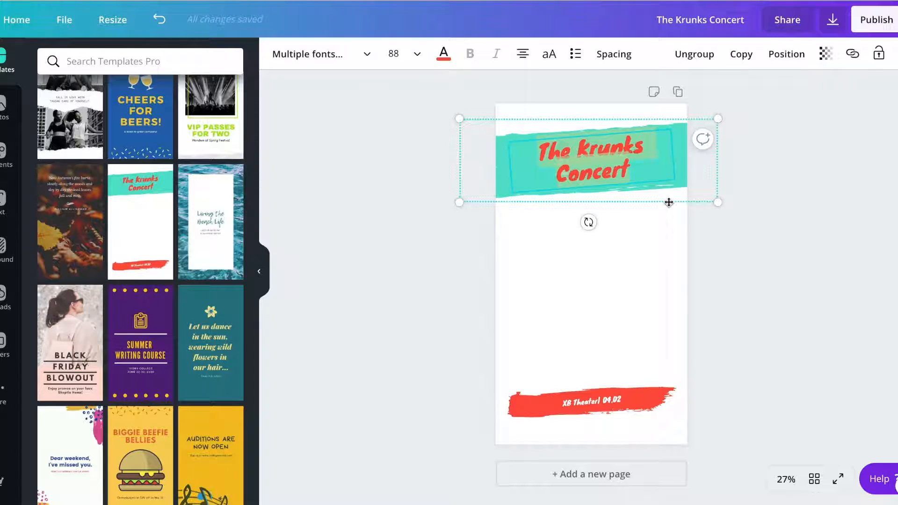
# - Retype the title as 'How To Flat Tow a Jeep' and replace the footer with wheelingtodream.com
pyautogui.write('How to')
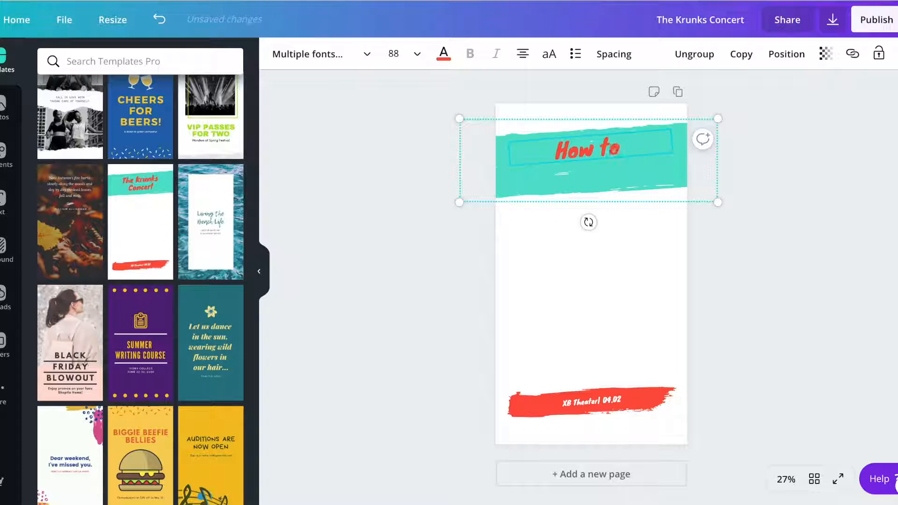
pyautogui.write('F')
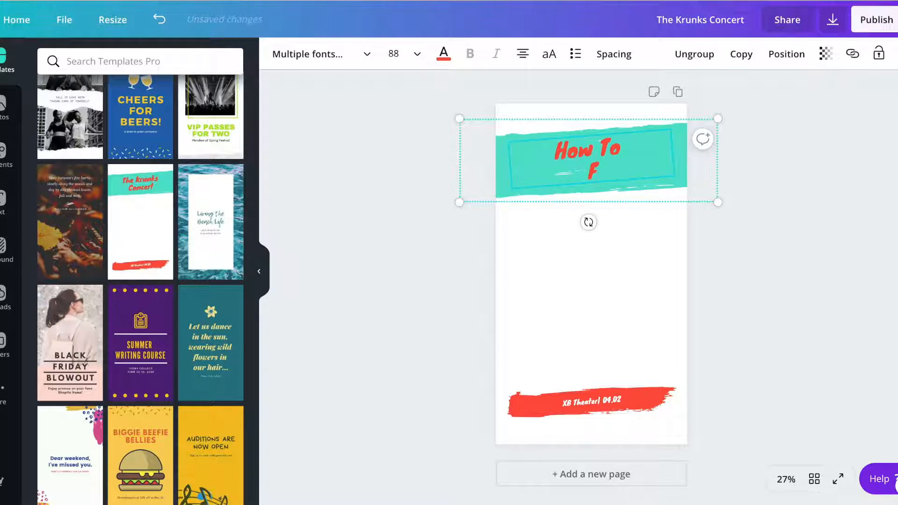
pyautogui.write('lat Tow a')
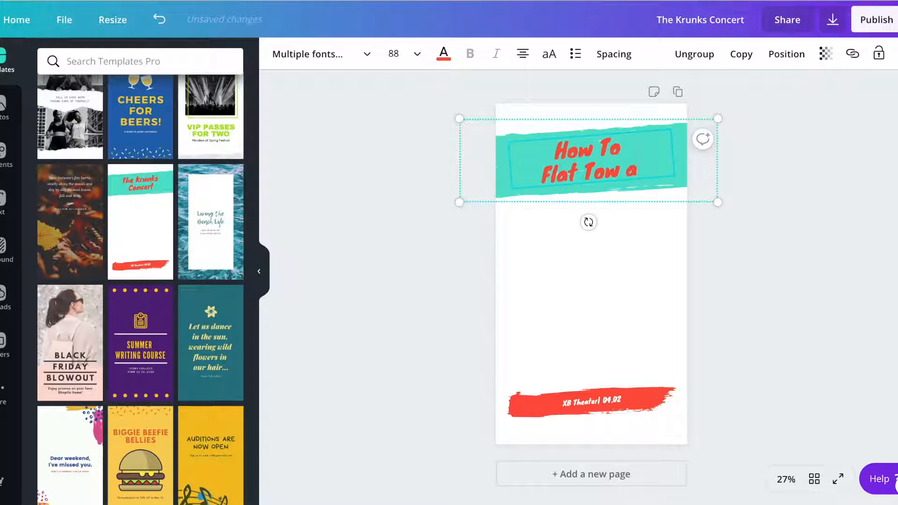
pyautogui.click(589, 399)
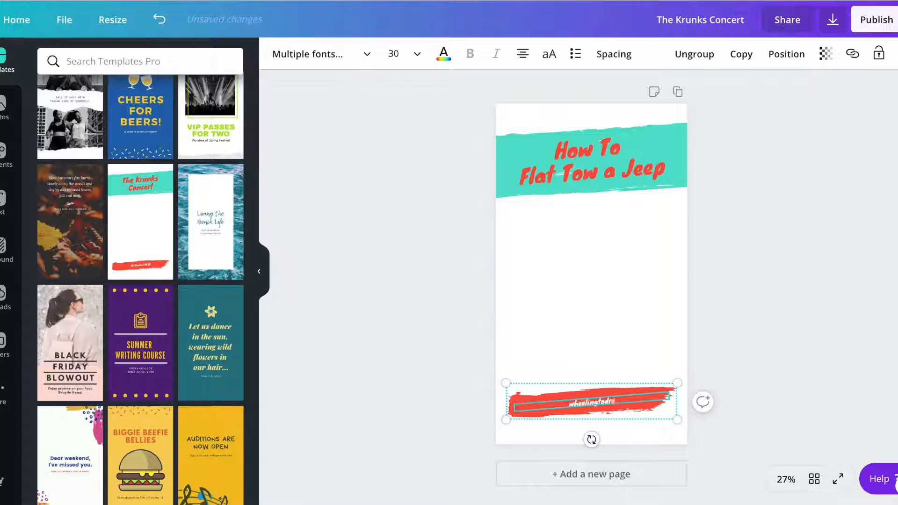
pyautogui.click(775, 52)
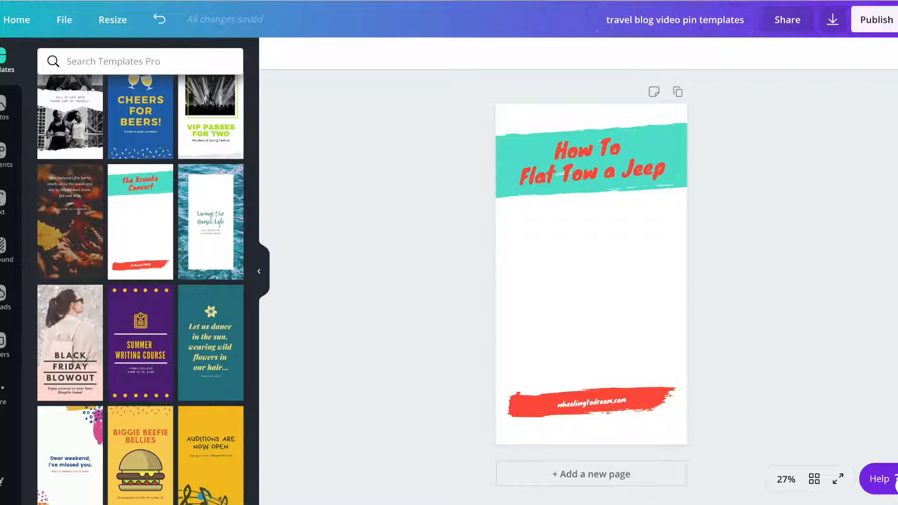
# - Download the pin design as a 1080 × 1920 px PNG
pyautogui.click(832, 19)
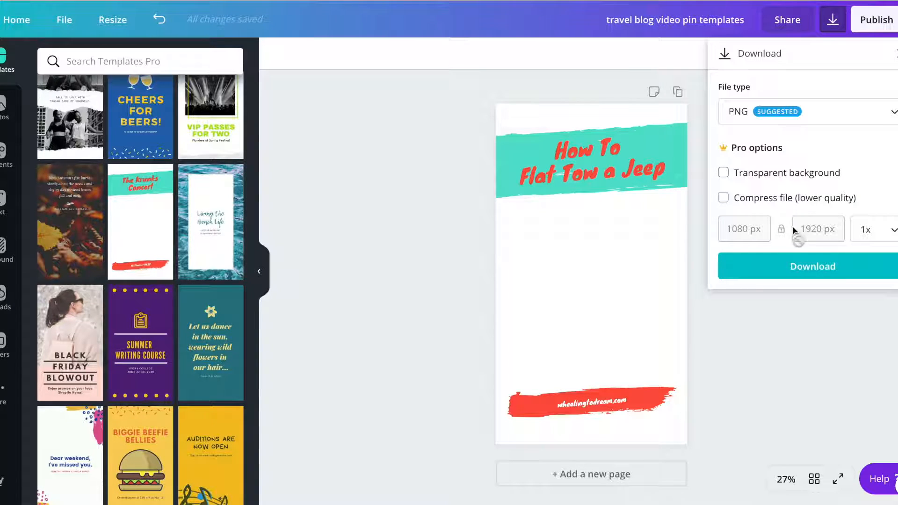
pyautogui.click(811, 266)
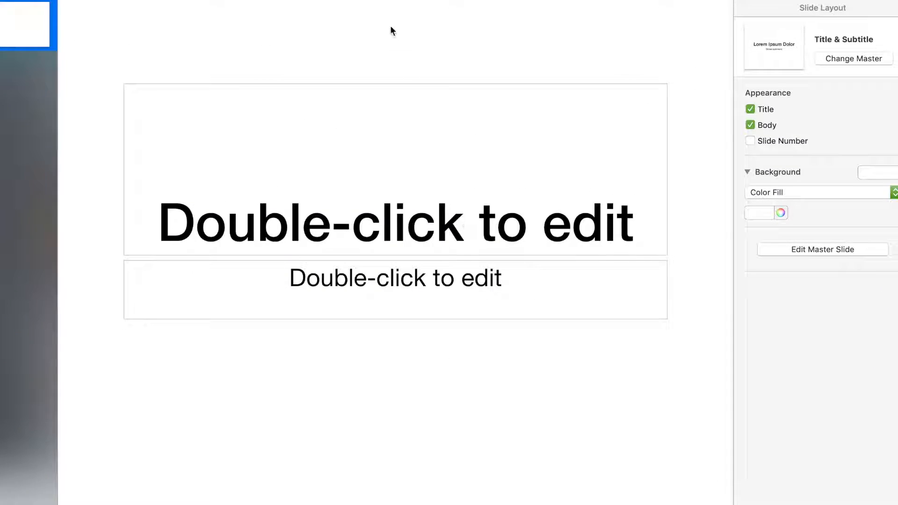
pyautogui.moveTo(409, 243)
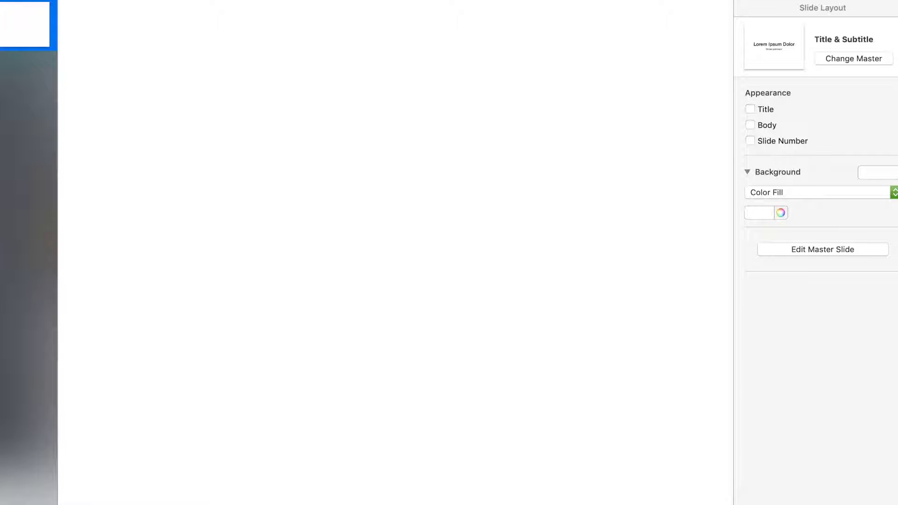
# - Turn off the Title and Body placeholders in the Keynote Slide Layout inspector
pyautogui.click(777, 8)
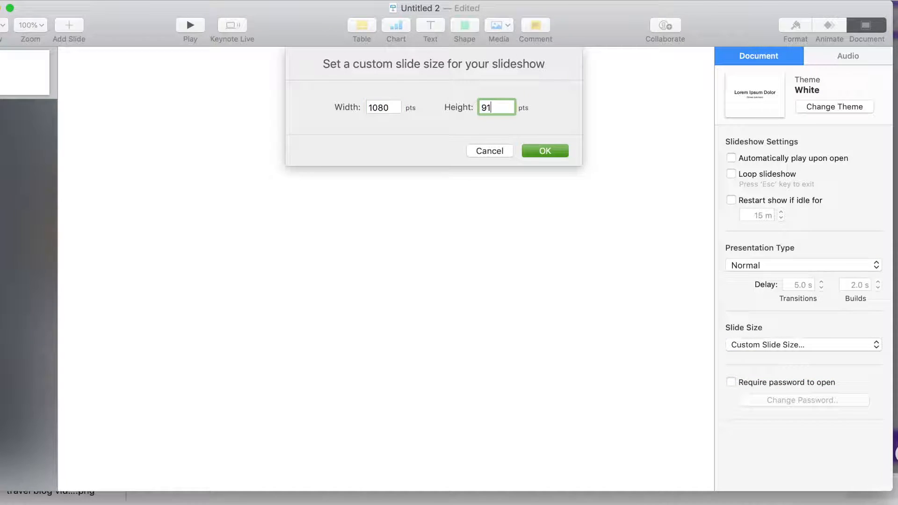
# - Enter 1920 as the height and confirm the 1080 × 1920 custom slide size
pyautogui.write('1920')
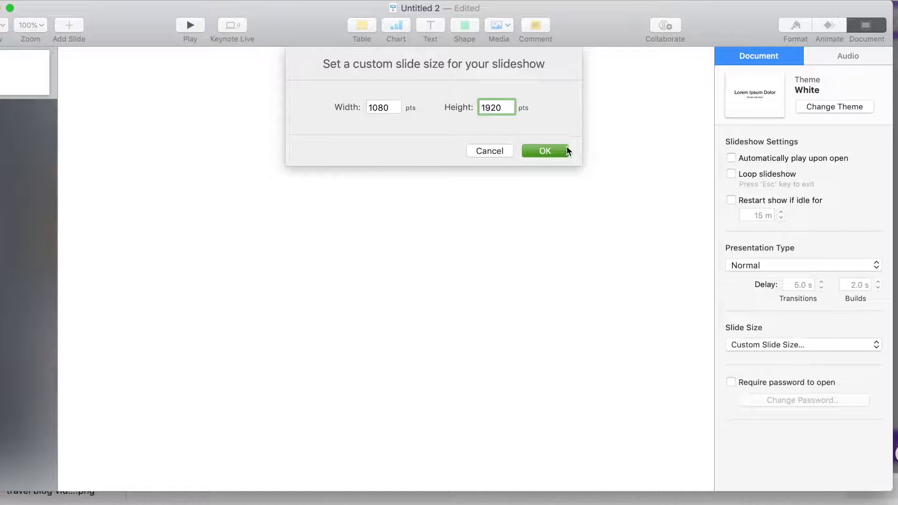
pyautogui.click(543, 151)
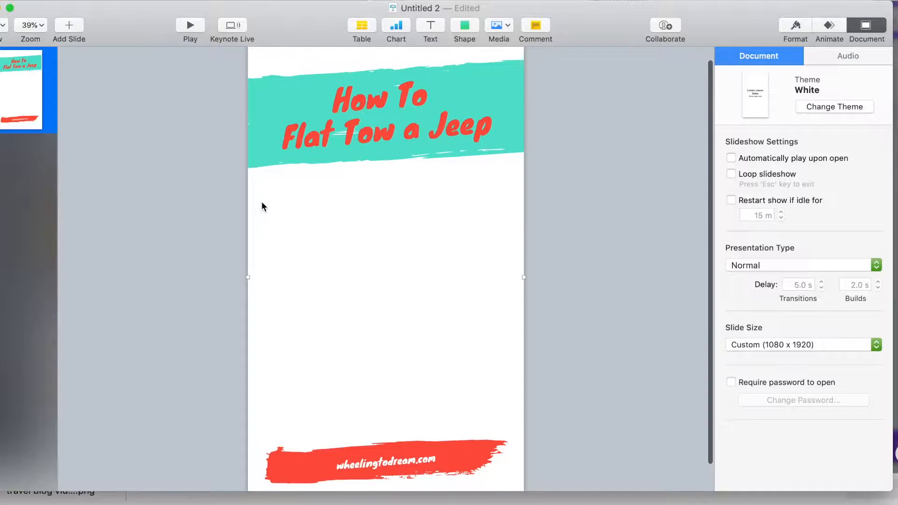
pyautogui.moveTo(59, 468)
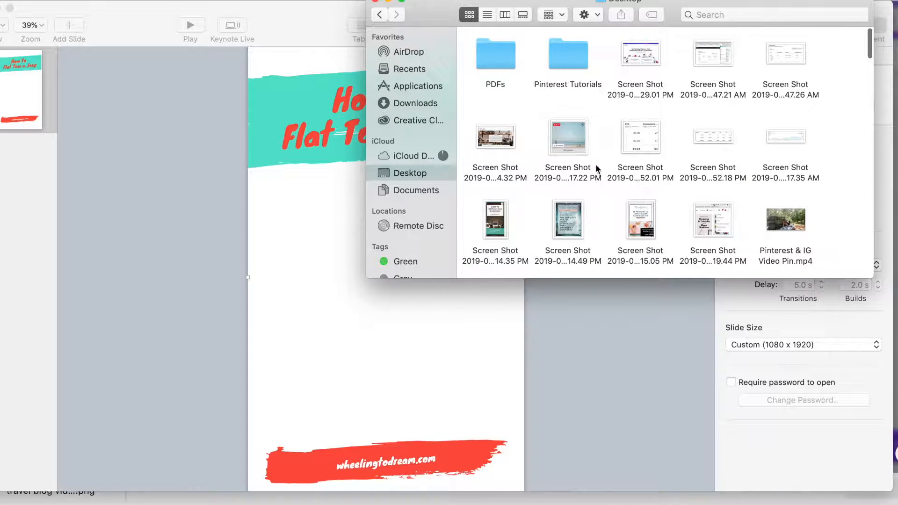
# - Add Pinterest & IG Video Pin.mp4 to the slide, accepting the iPhone and iPad playback warning
pyautogui.scroll(-3)
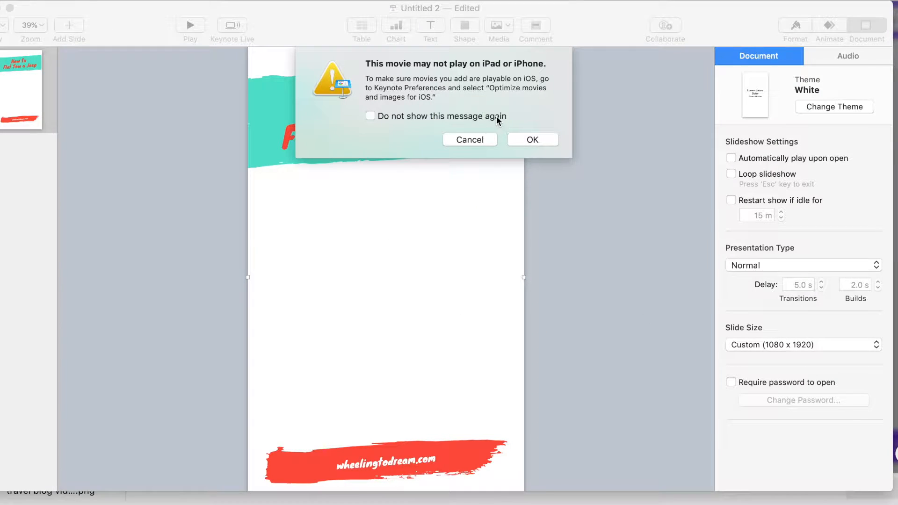
pyautogui.click(531, 139)
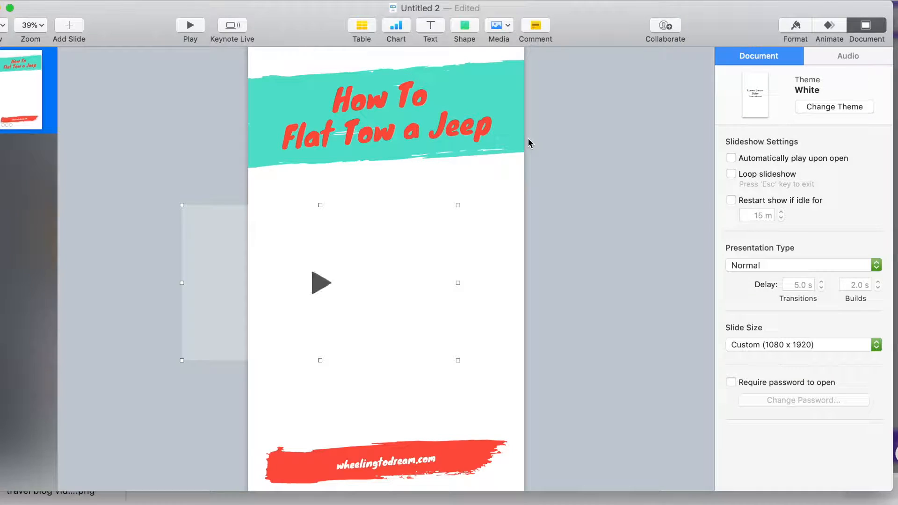
pyautogui.moveTo(383, 237)
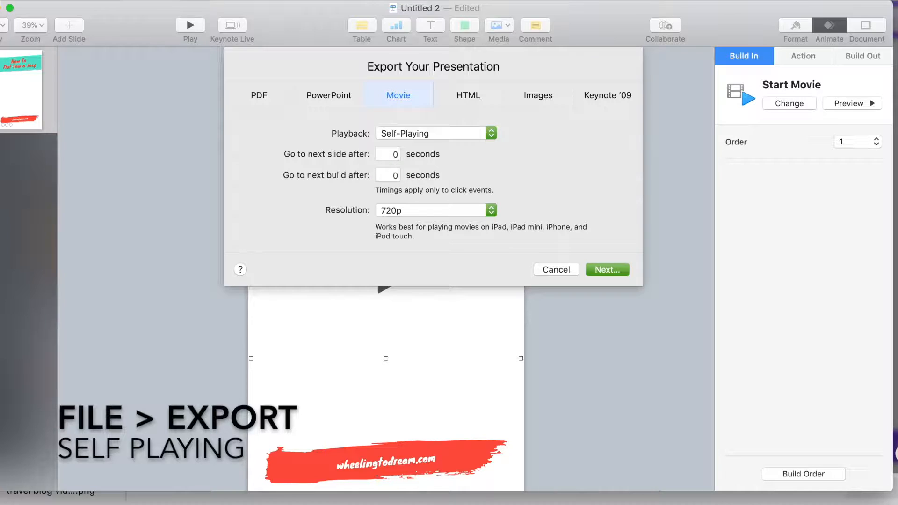
pyautogui.moveTo(511, 222)
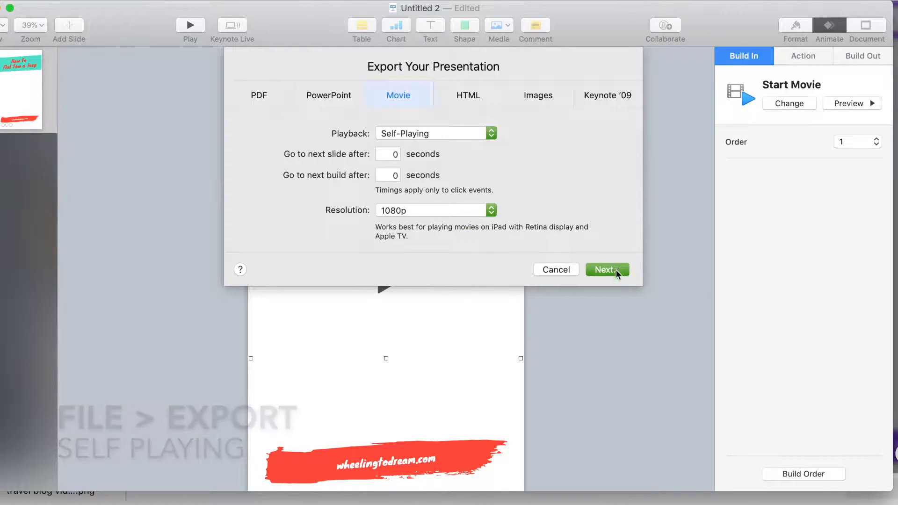
# - Export the slide as a self-playing 1080p movie named 'Flat tow jeep tutorial' to Downloads
pyautogui.click(606, 270)
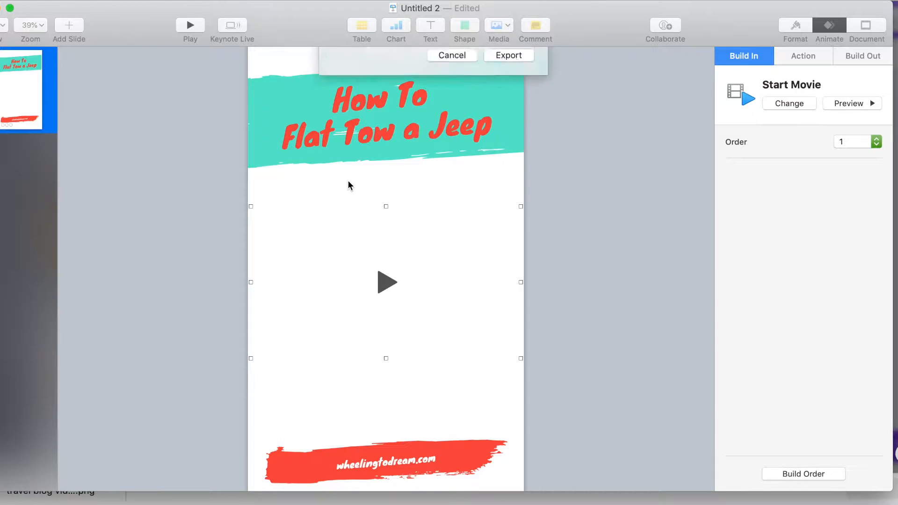
pyautogui.click(508, 55)
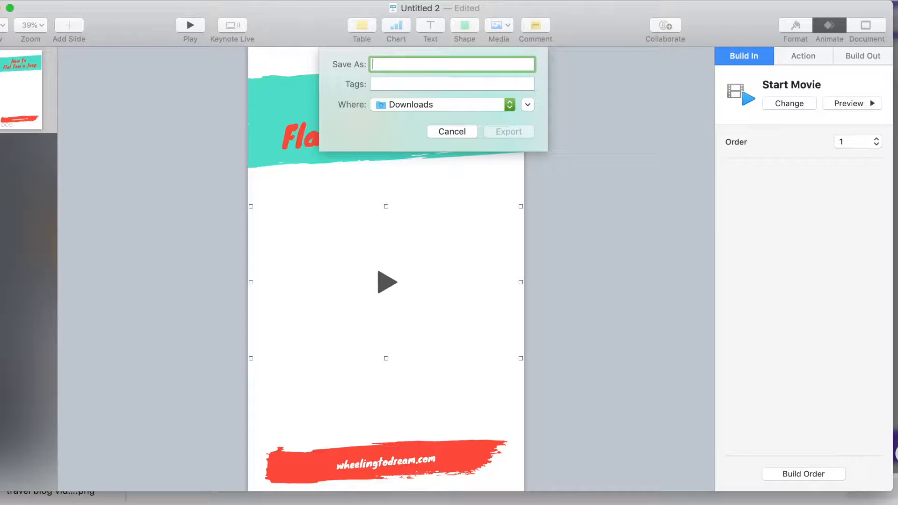
pyautogui.write('Flat tow jeep')
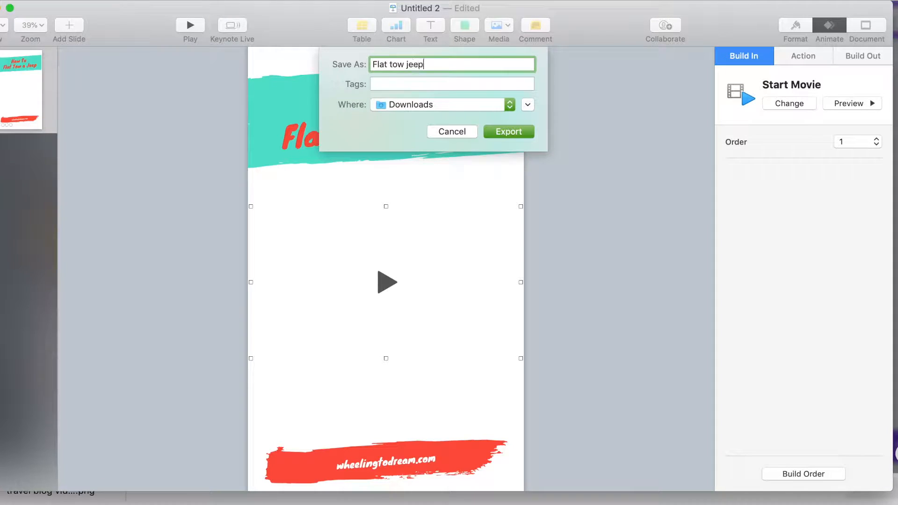
pyautogui.write('tutorial delet')
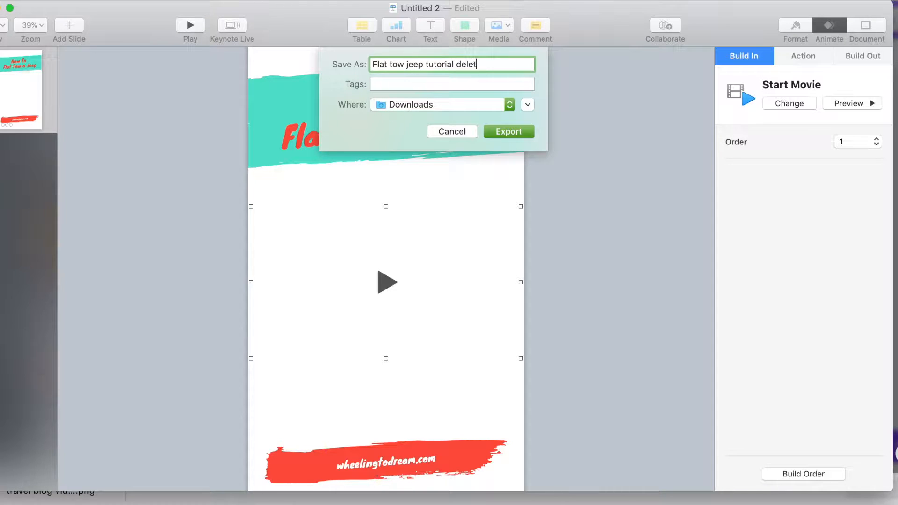
pyautogui.click(507, 130)
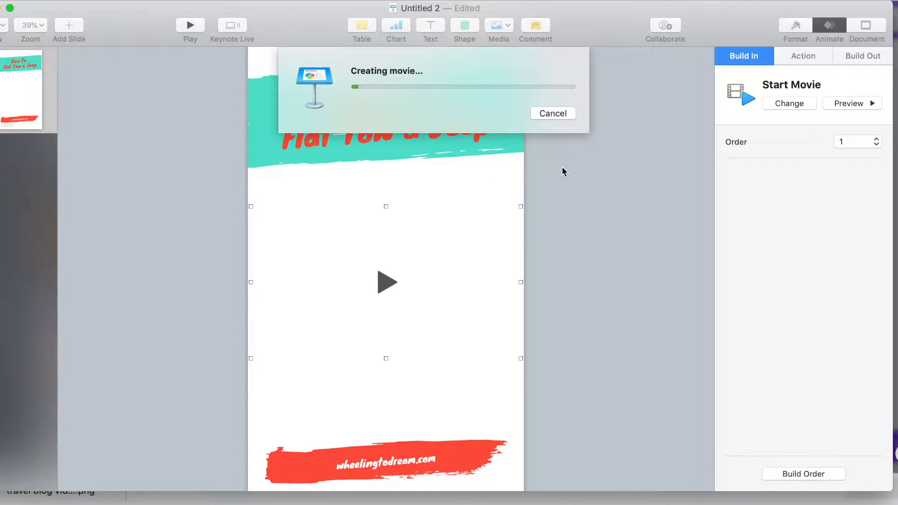
pyautogui.moveTo(459, 292)
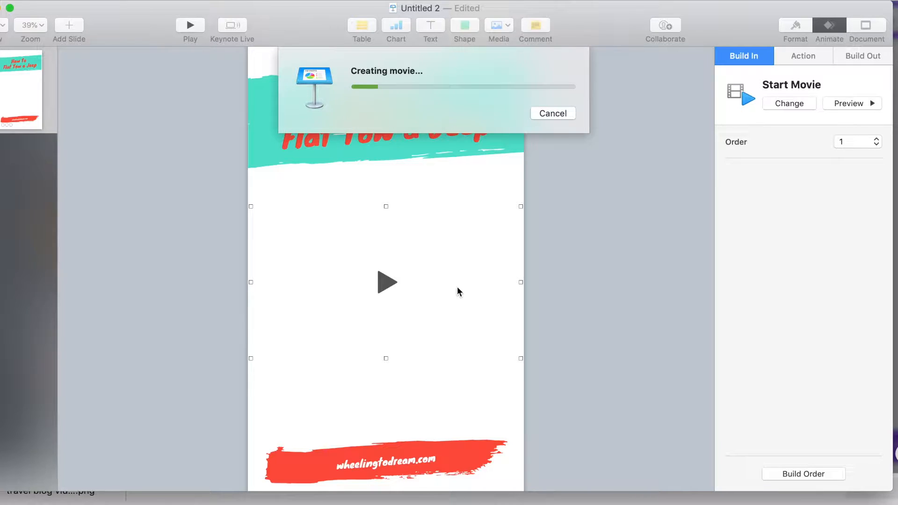
# - Let the movie export finish and return to the pin slide in Keynote
pyautogui.click(551, 113)
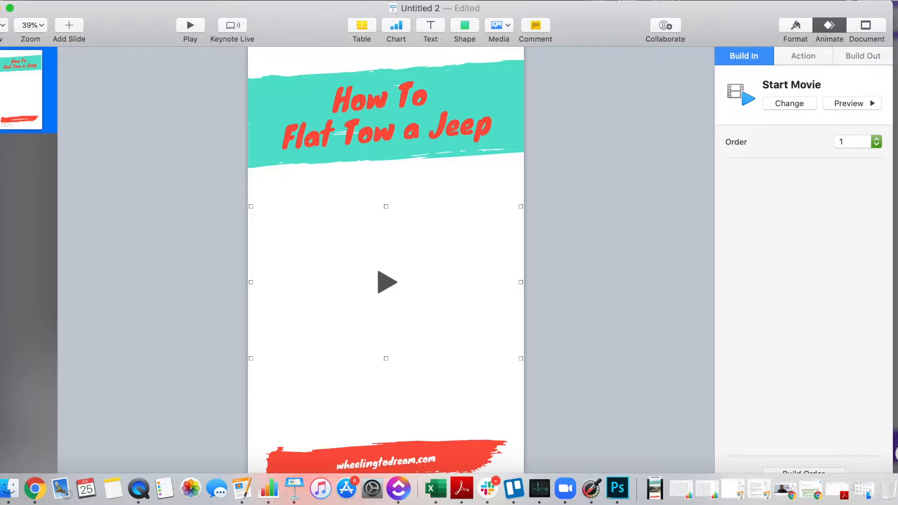
# - Bring Finder forward and open Downloads to find the exported Flat tow jeep tutorial movie
pyautogui.click(788, 104)
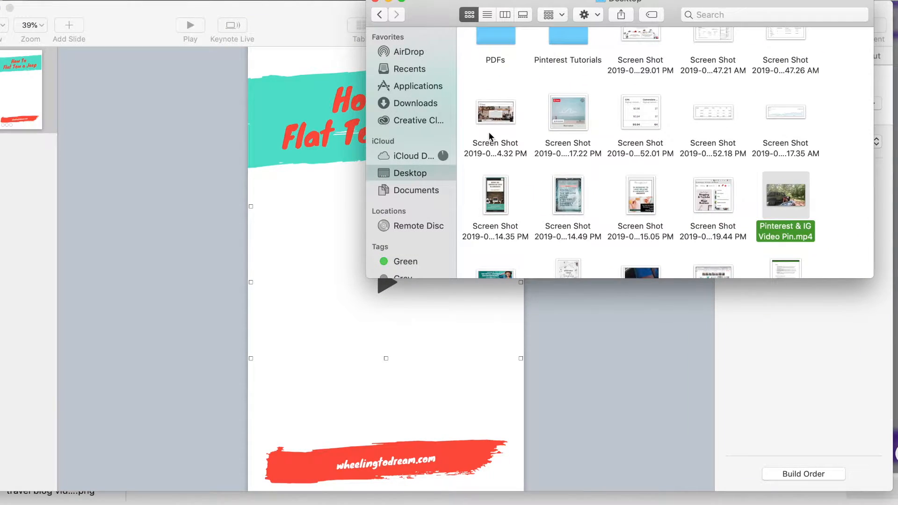
pyautogui.click(415, 102)
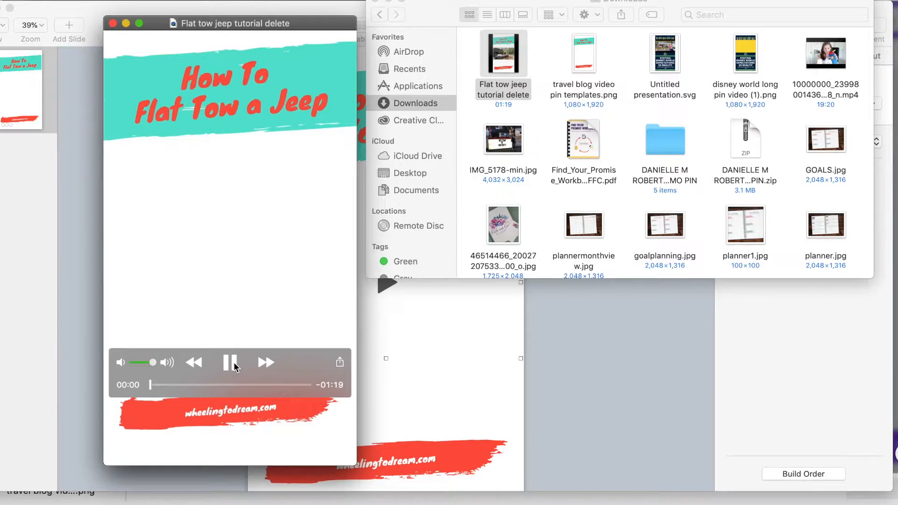
# - Play the exported movie in QuickTime Player and pause it at 0:02 to check the jeep footage
pyautogui.click(232, 362)
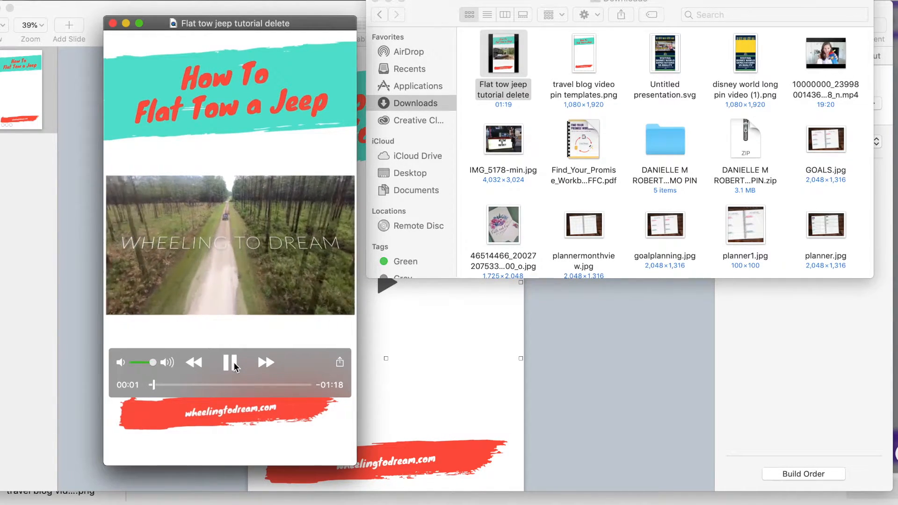
pyautogui.click(230, 362)
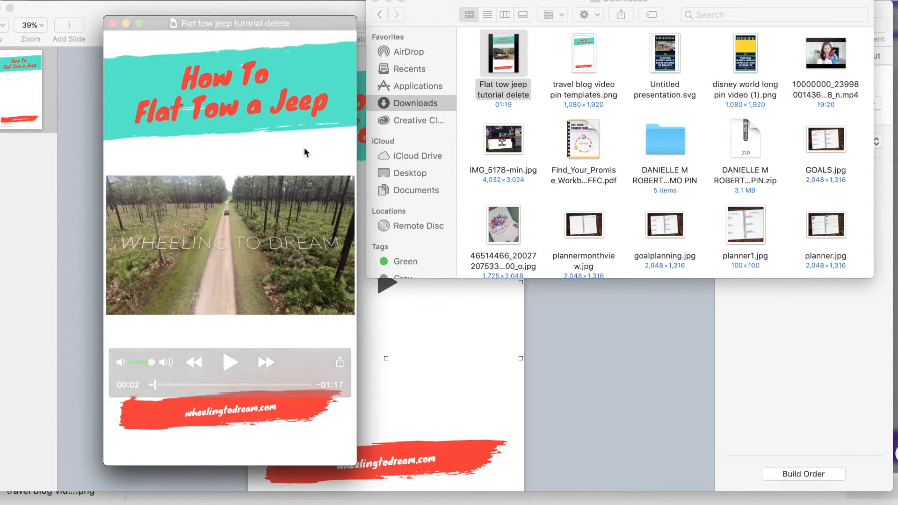
pyautogui.moveTo(233, 295)
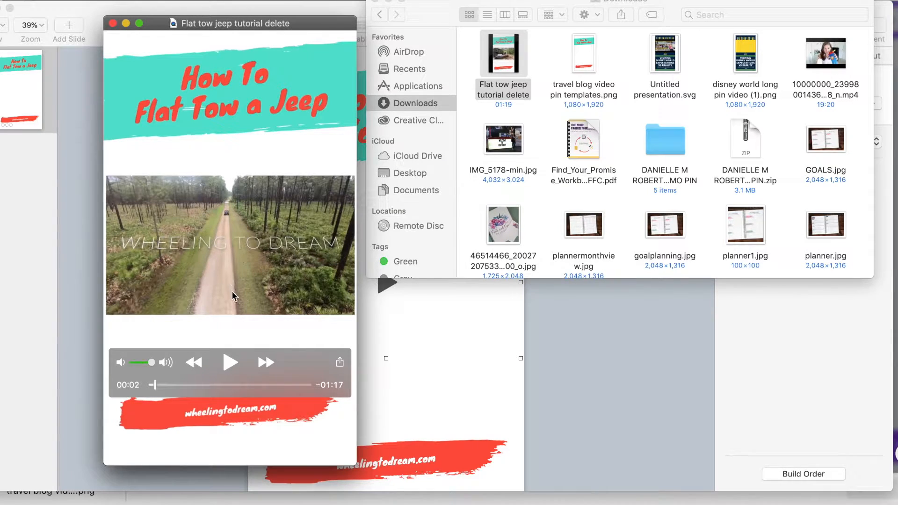
pyautogui.moveTo(223, 249)
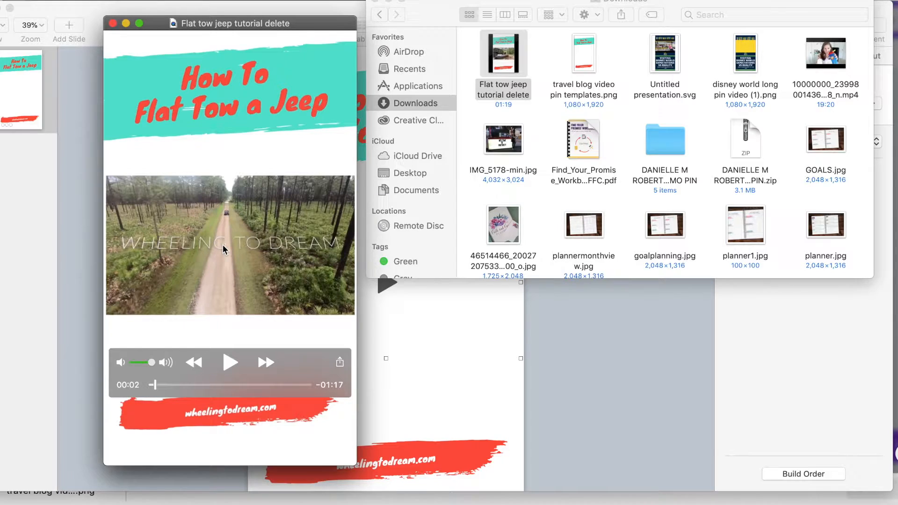
pyautogui.moveTo(113, 24)
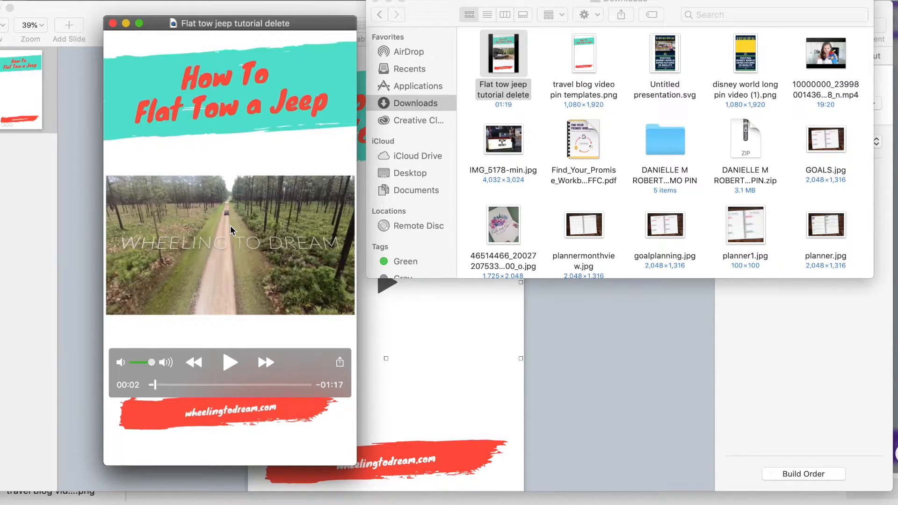
pyautogui.moveTo(197, 321)
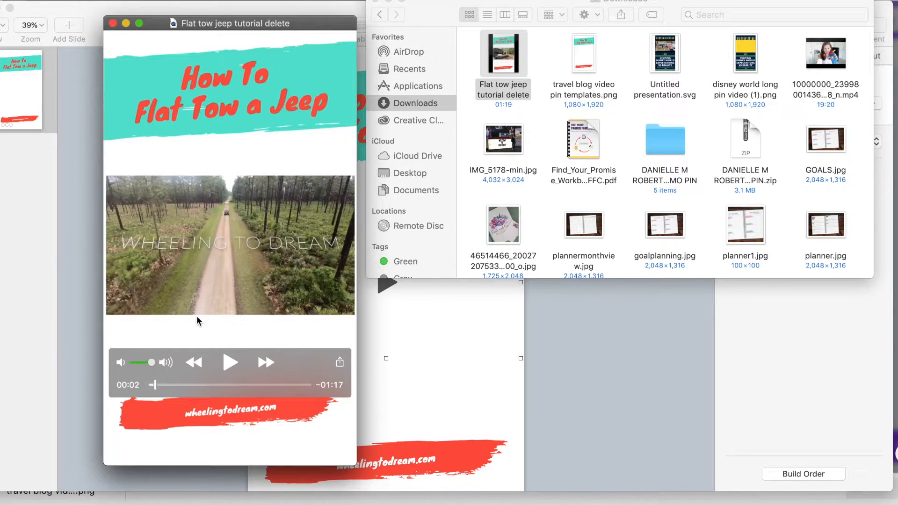
pyautogui.moveTo(206, 351)
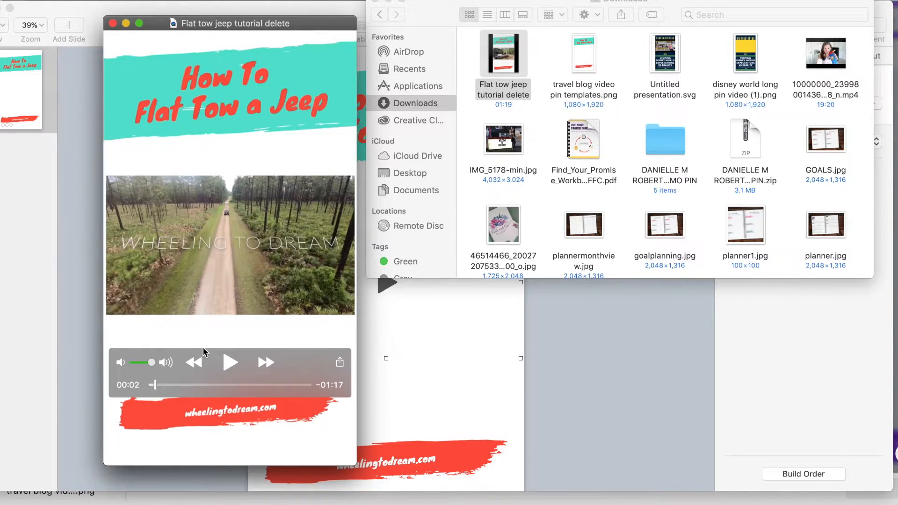
pyautogui.moveTo(339, 317)
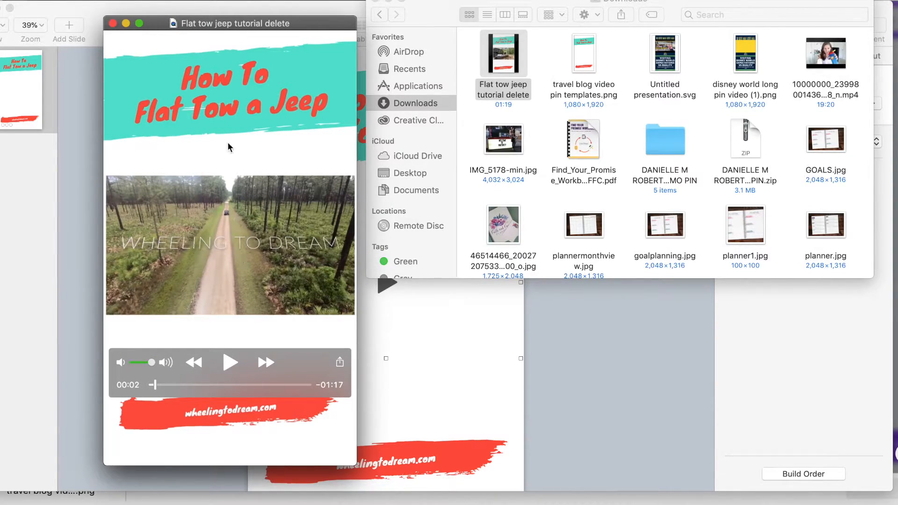
pyautogui.moveTo(259, 275)
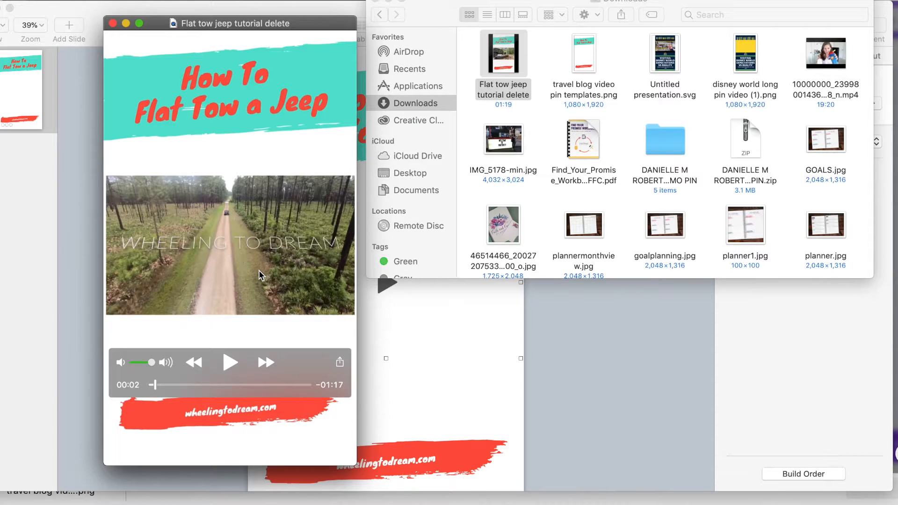